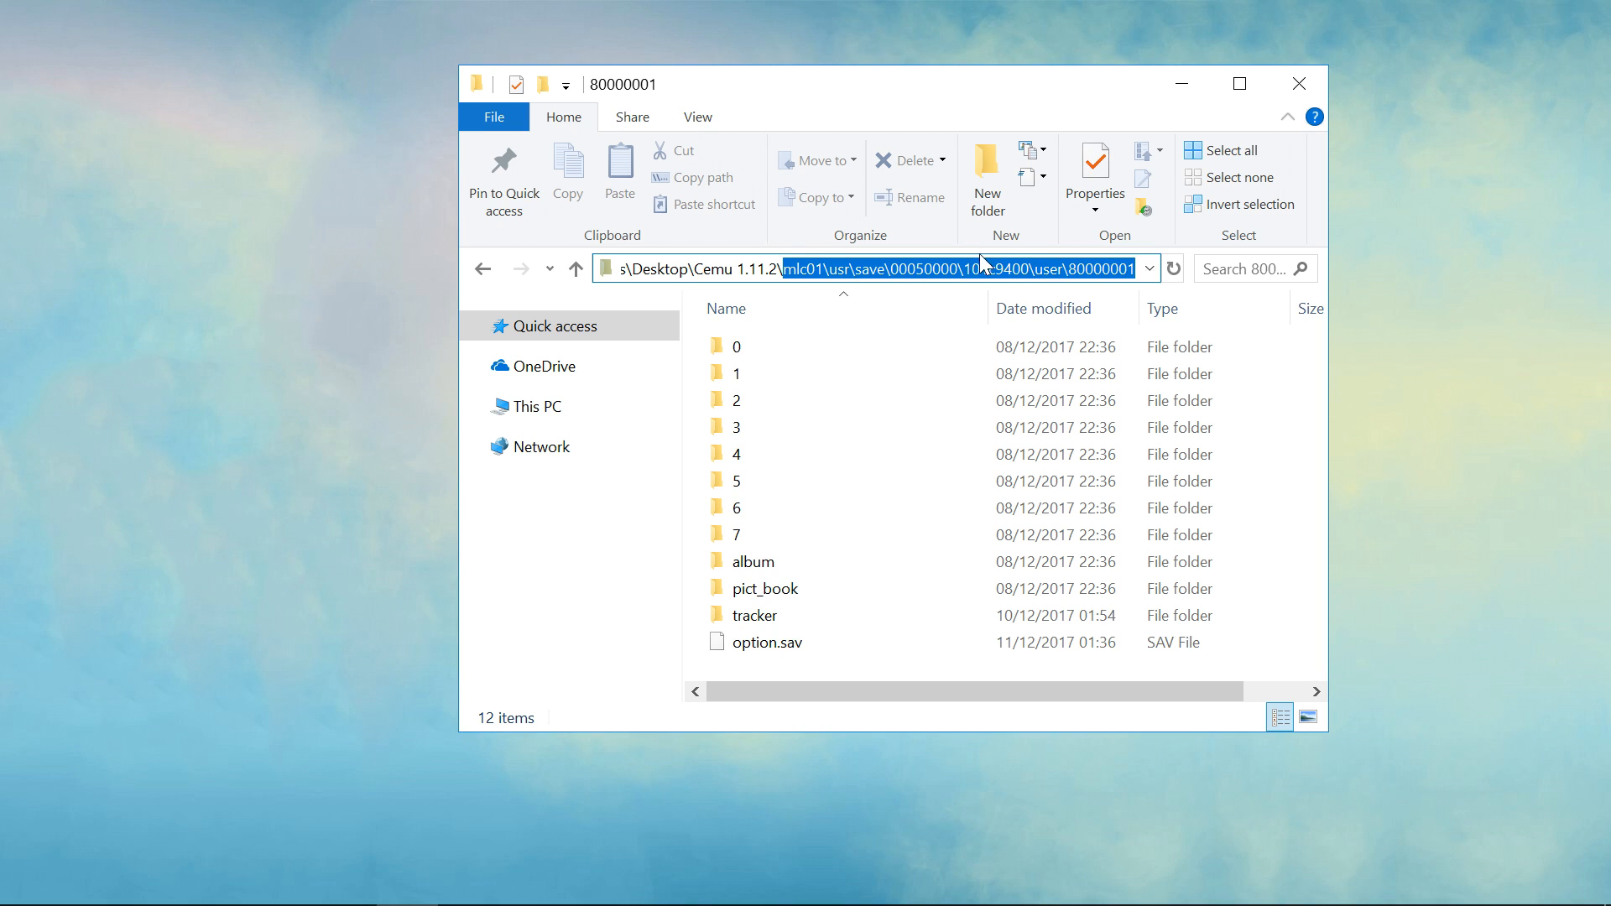
# Step: Highlight the game's save folder path and clear the region code from it
pyautogui.doubleClick(993, 269)
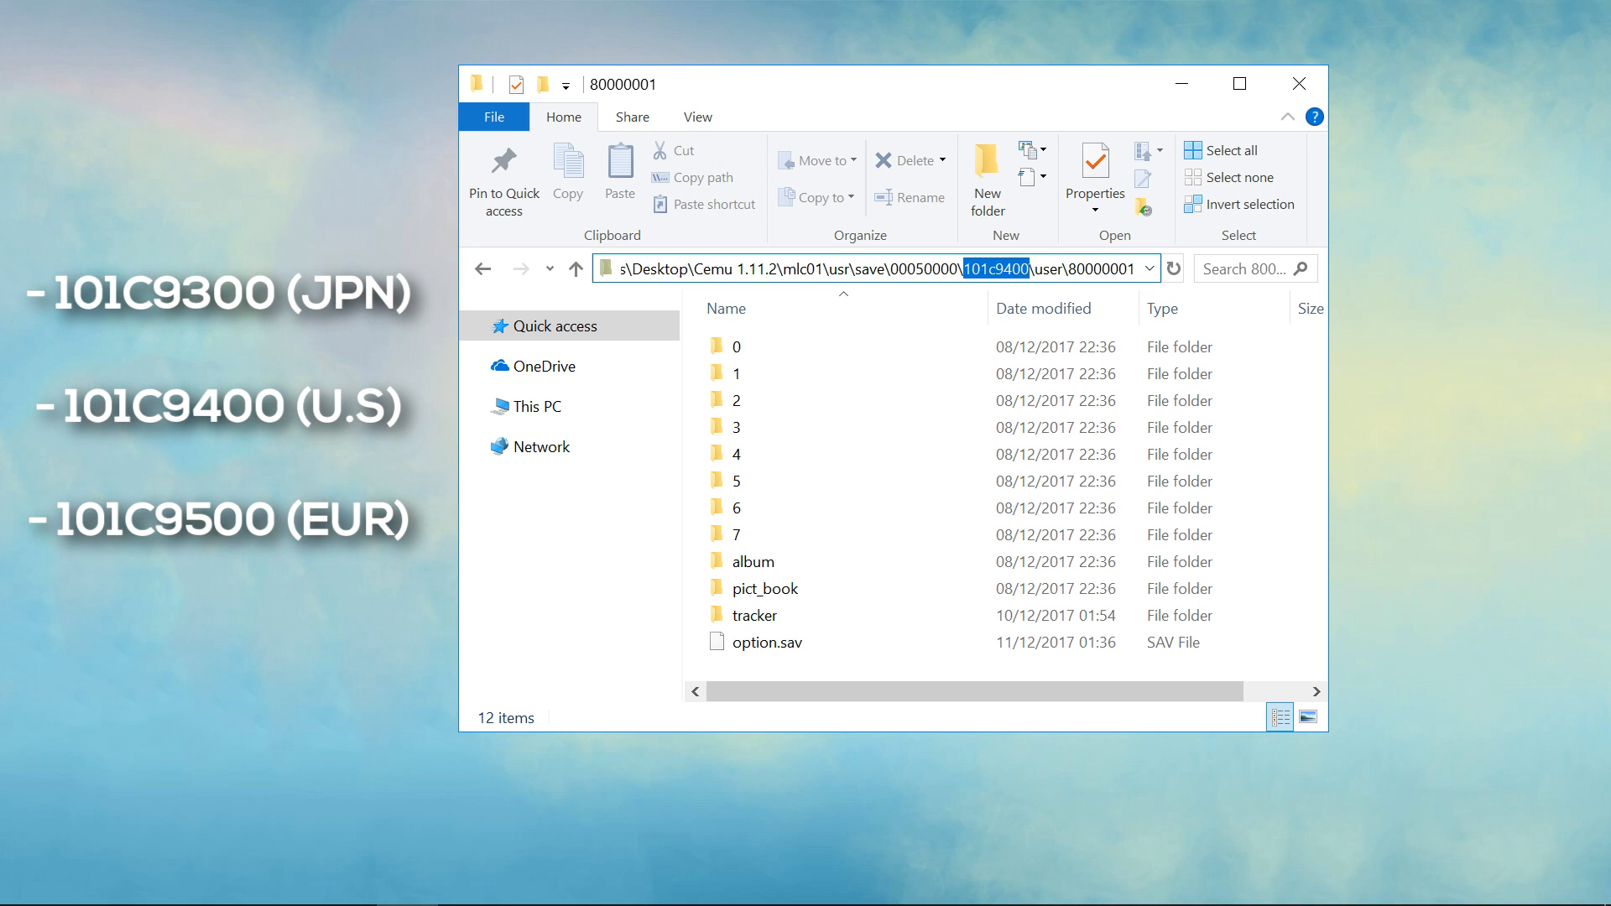
pyautogui.click(765, 642)
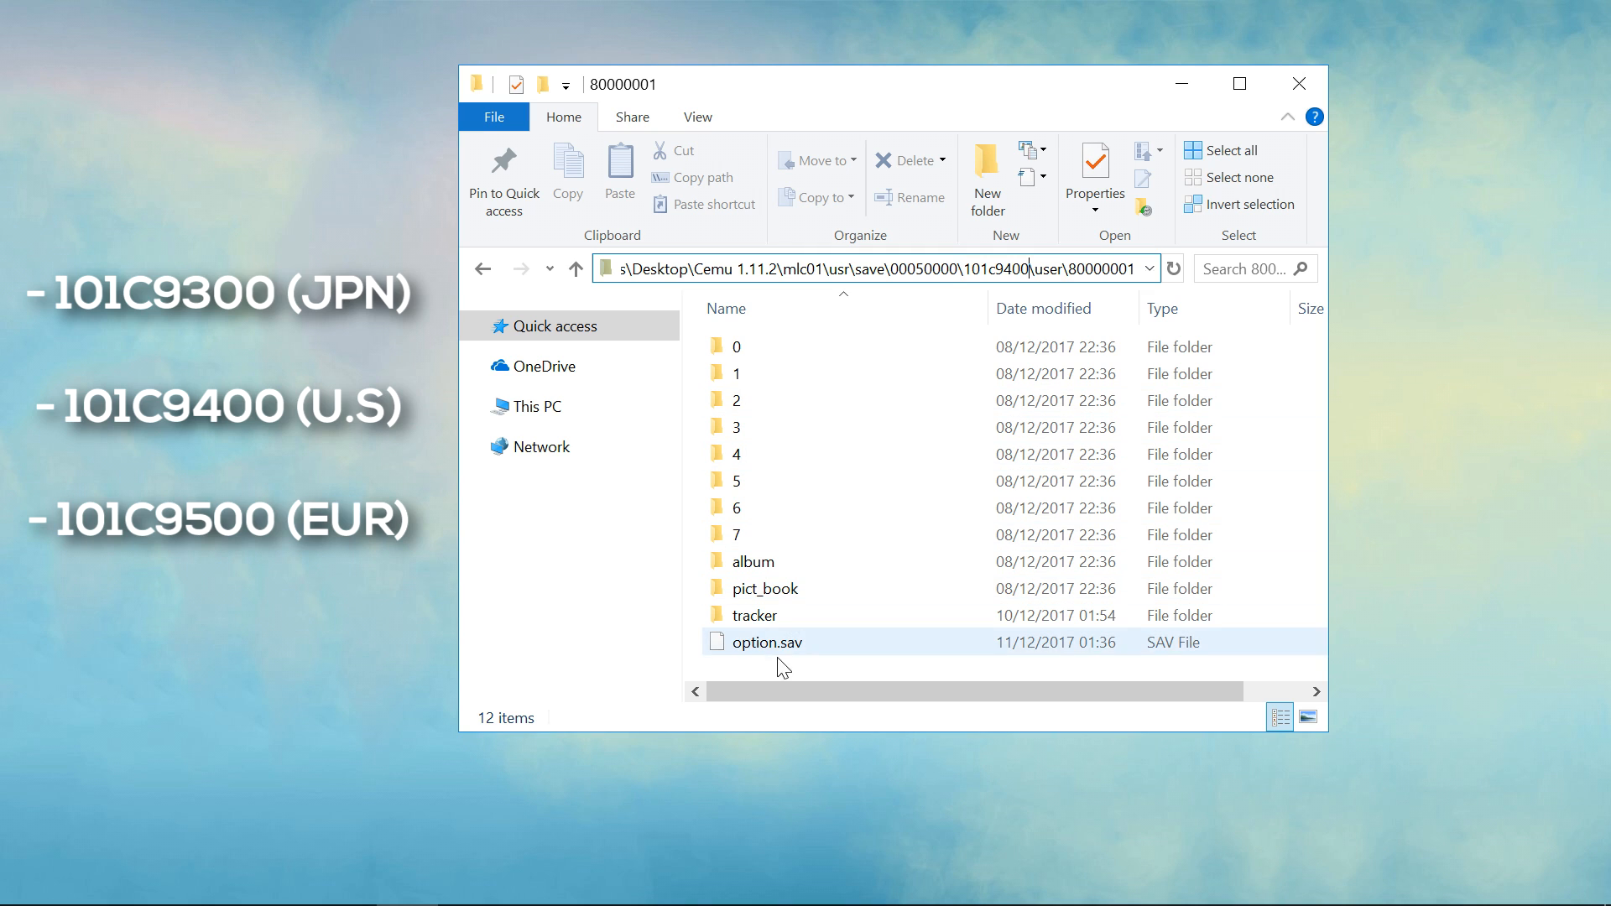
pyautogui.click(737, 347)
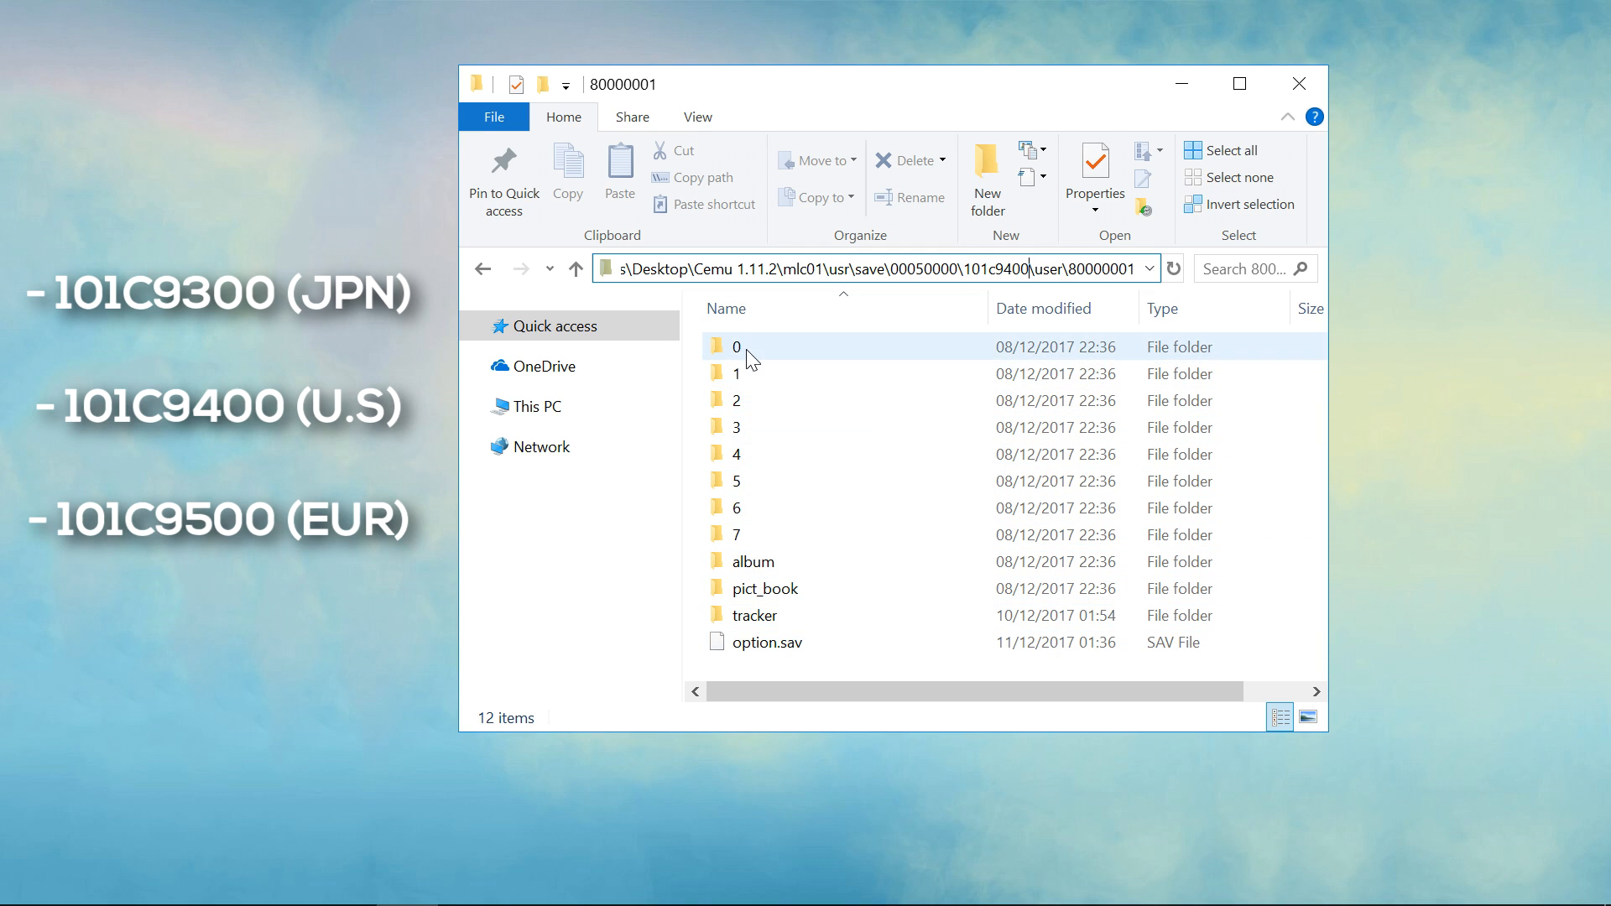
pyautogui.moveTo(786, 541)
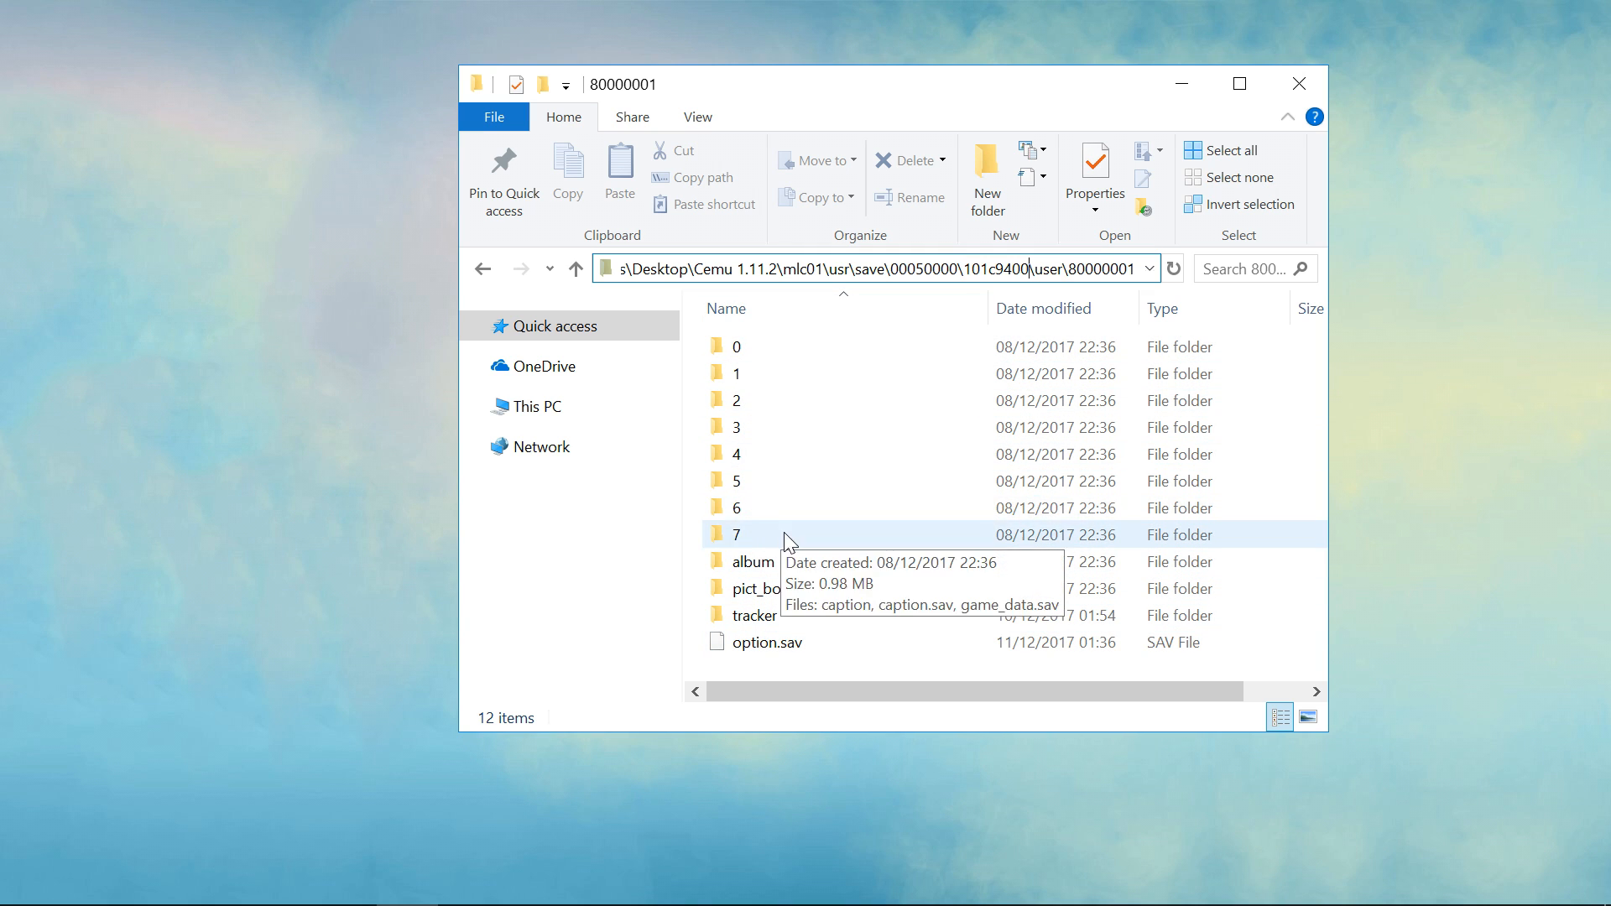
pyautogui.moveTo(984, 61)
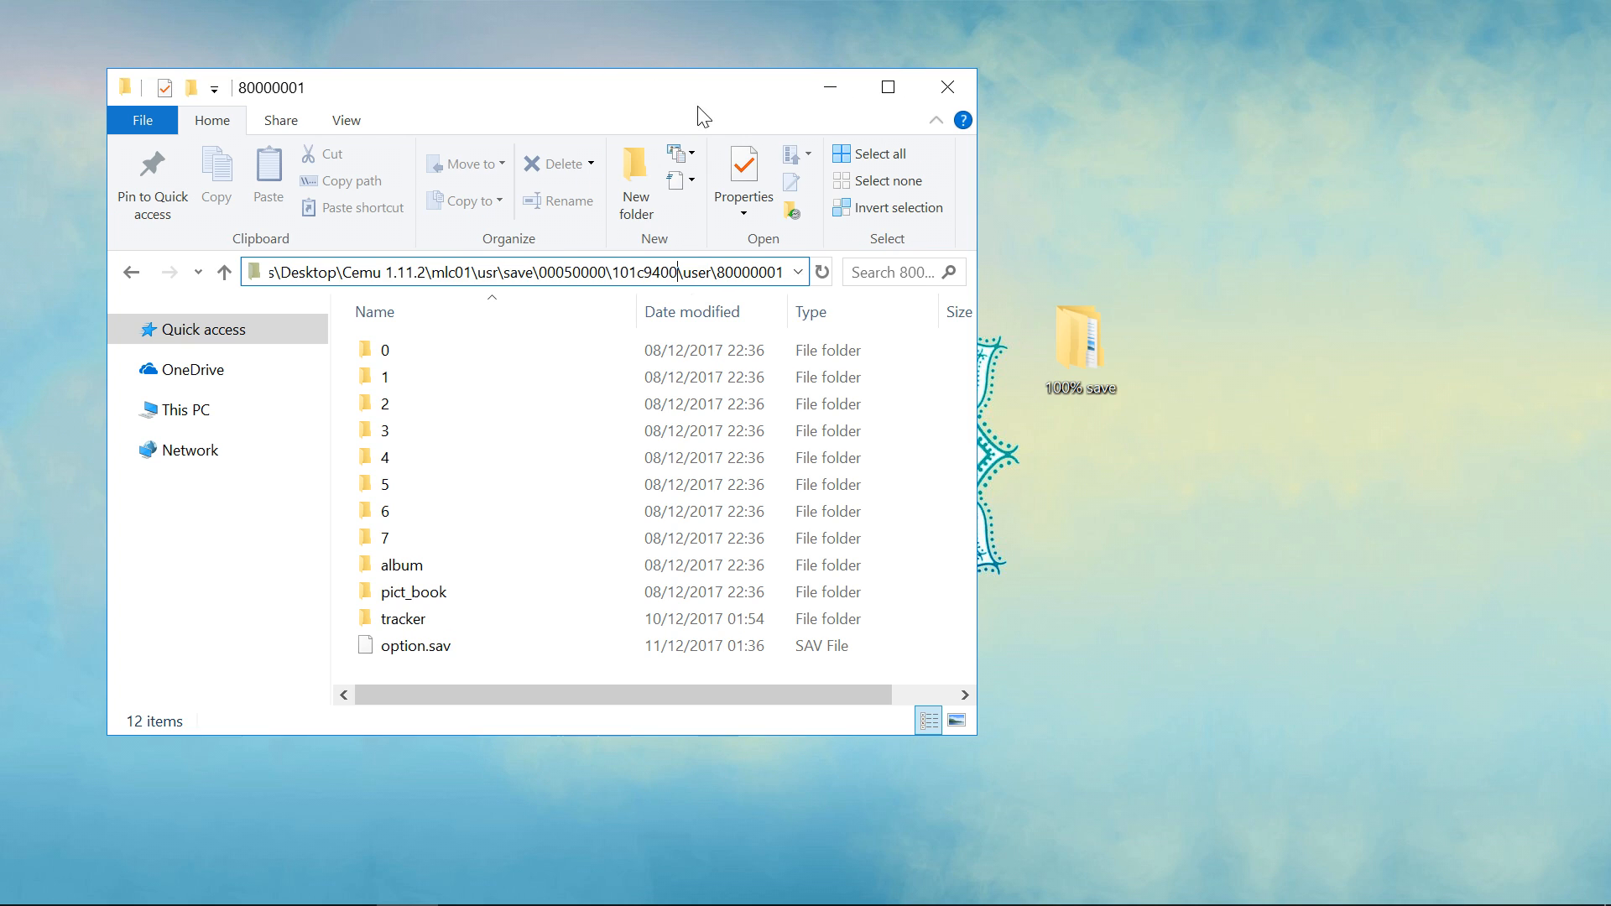
# Step: Open the downloaded '100% save' folder and drill through 00050000 and 101c9400 toward 80000001
pyautogui.doubleClick(1079, 339)
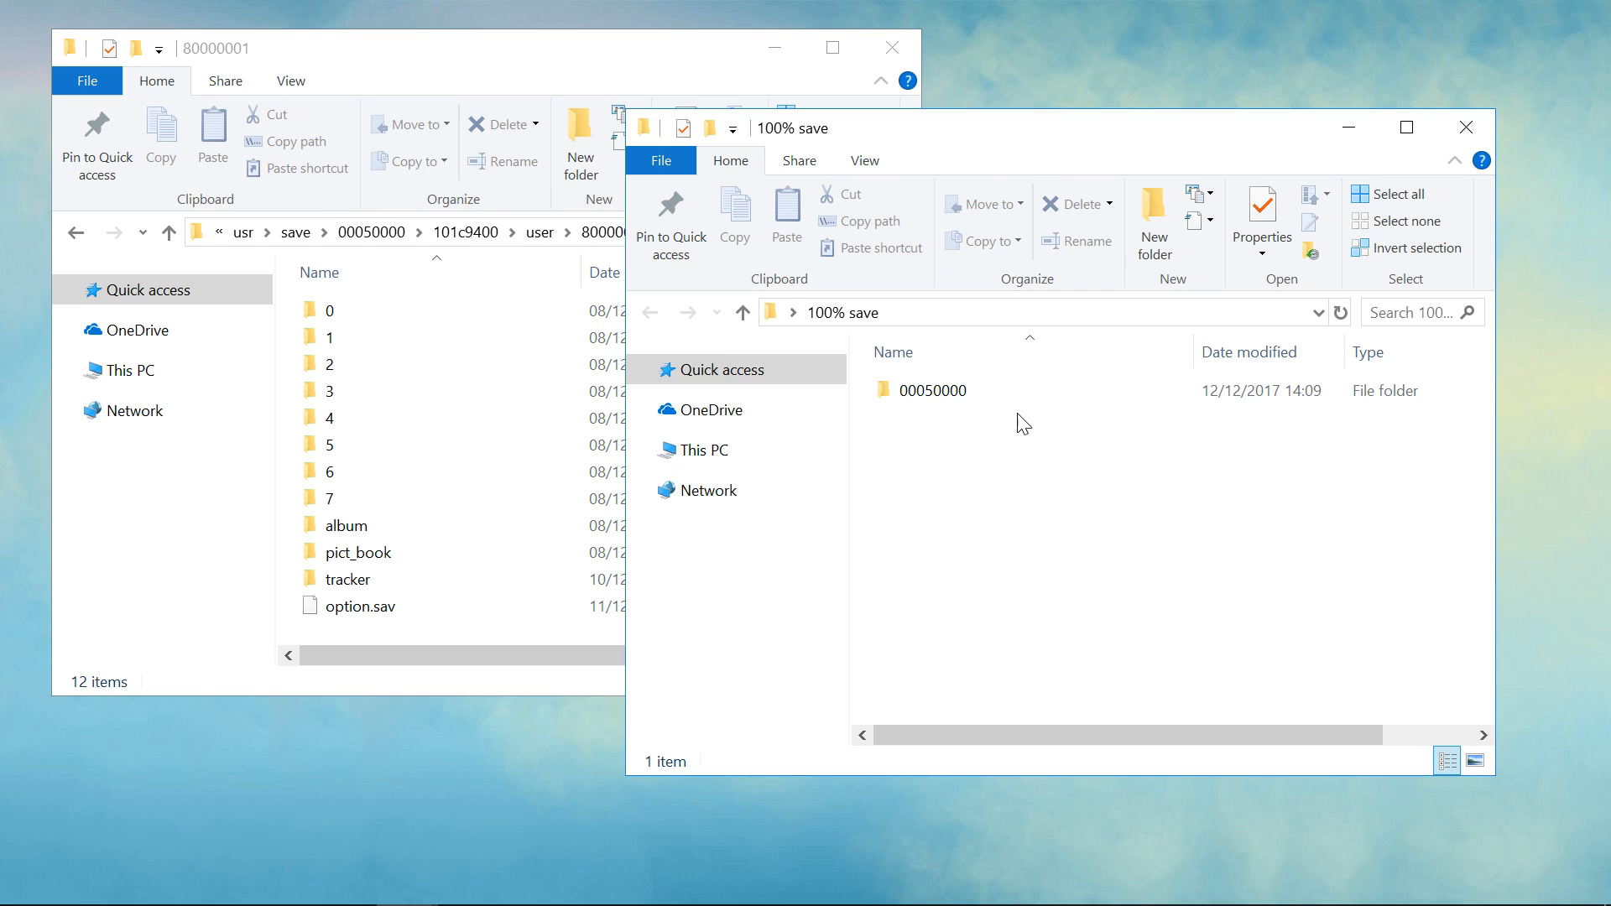
pyautogui.doubleClick(933, 389)
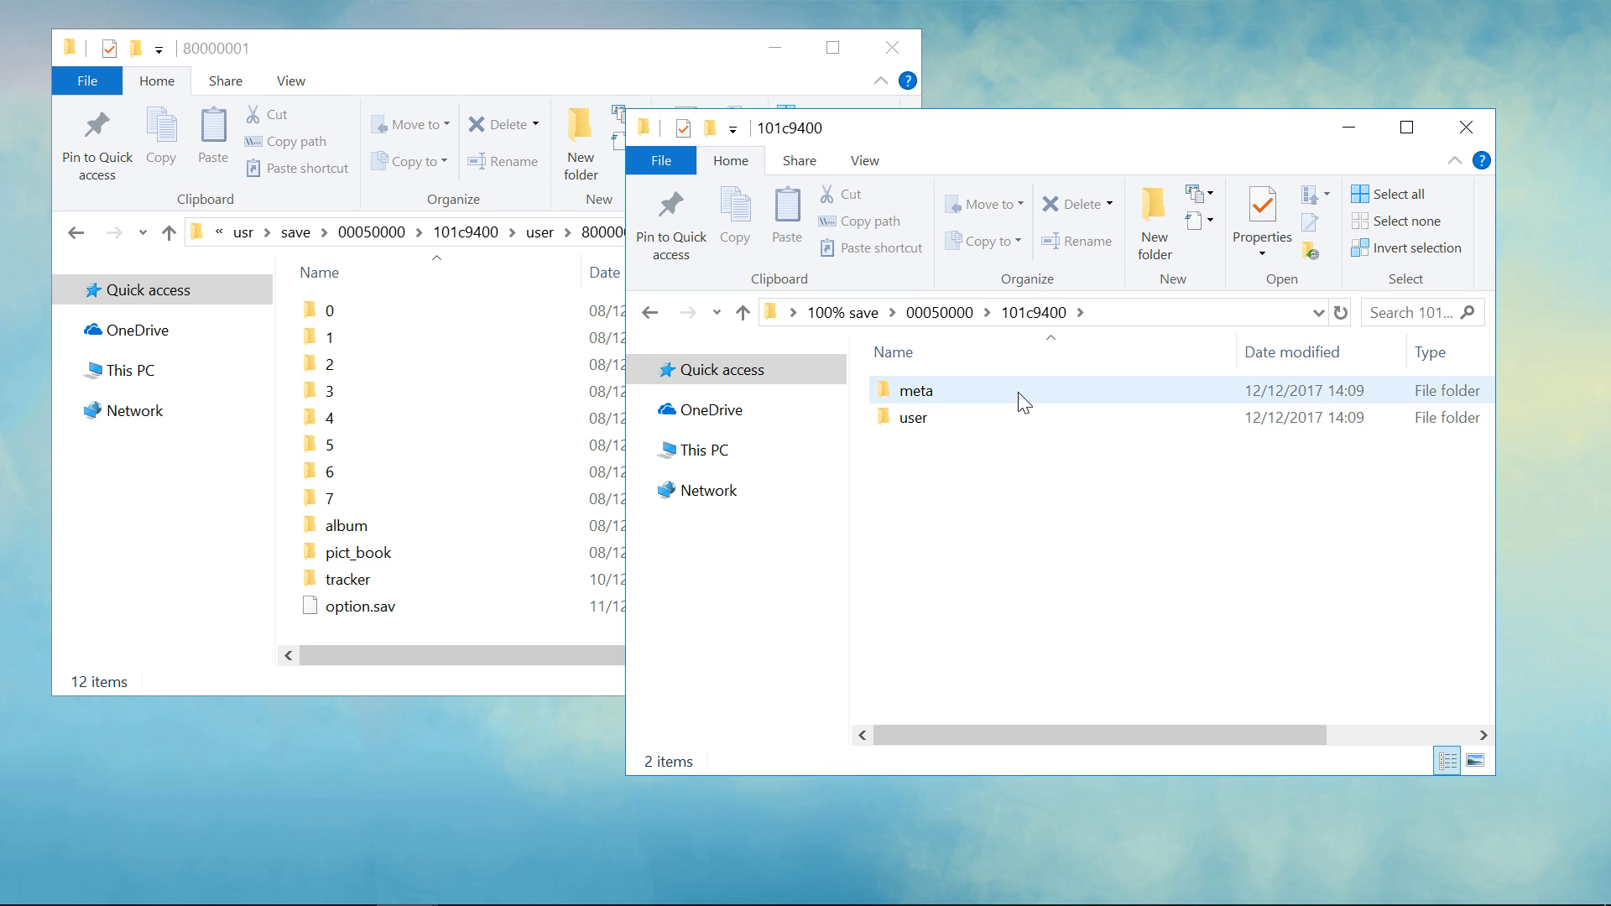
pyautogui.doubleClick(911, 417)
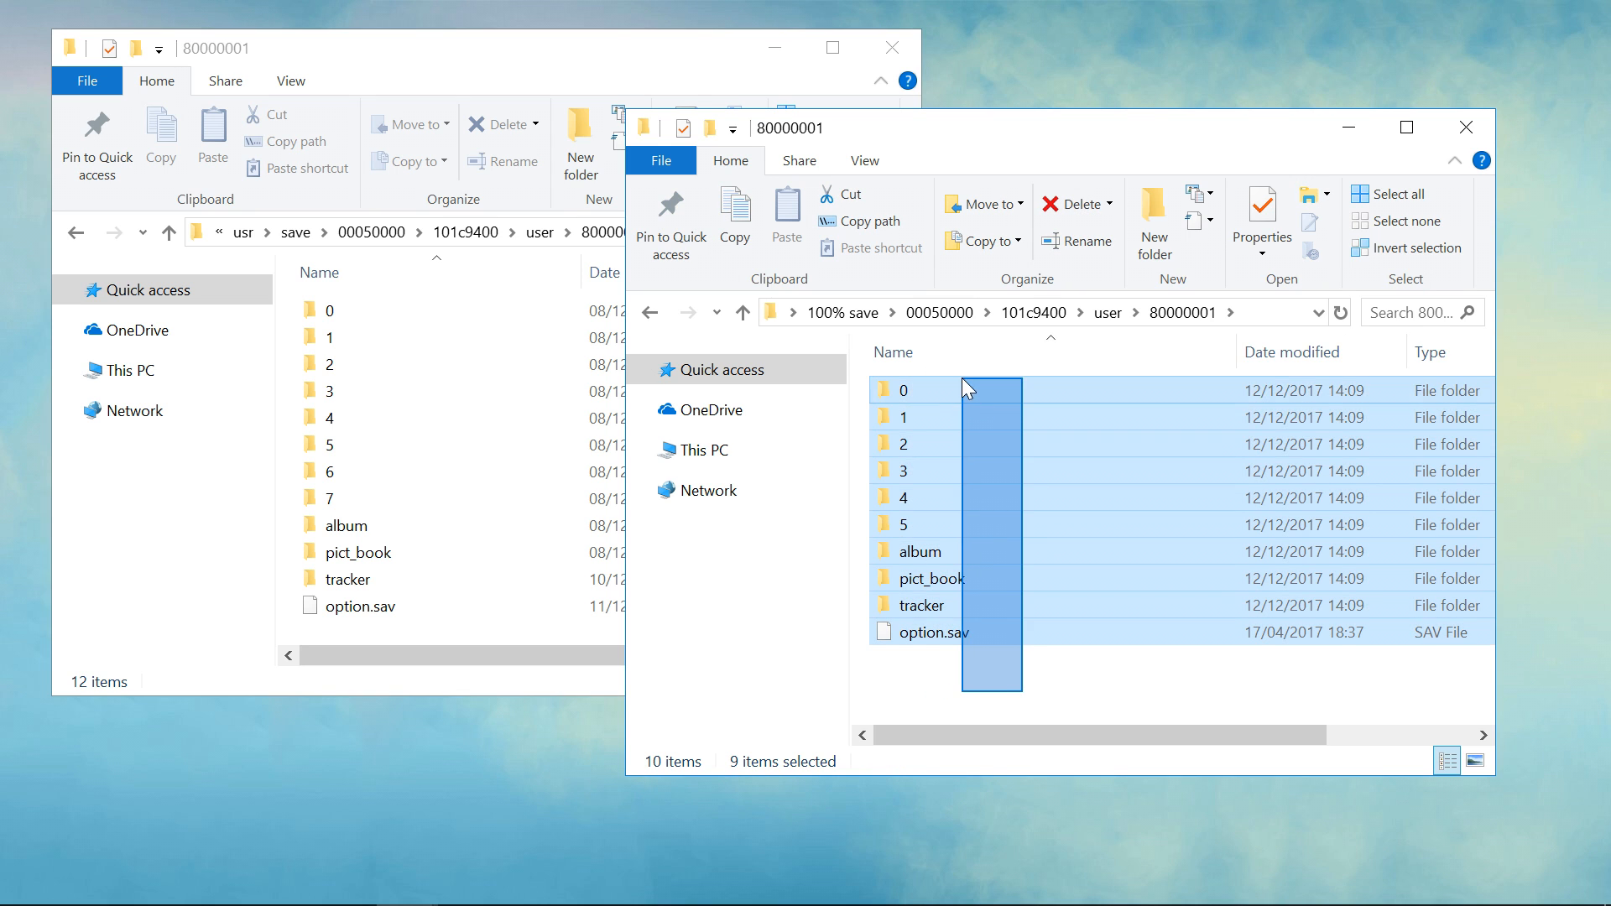
pyautogui.click(928, 523)
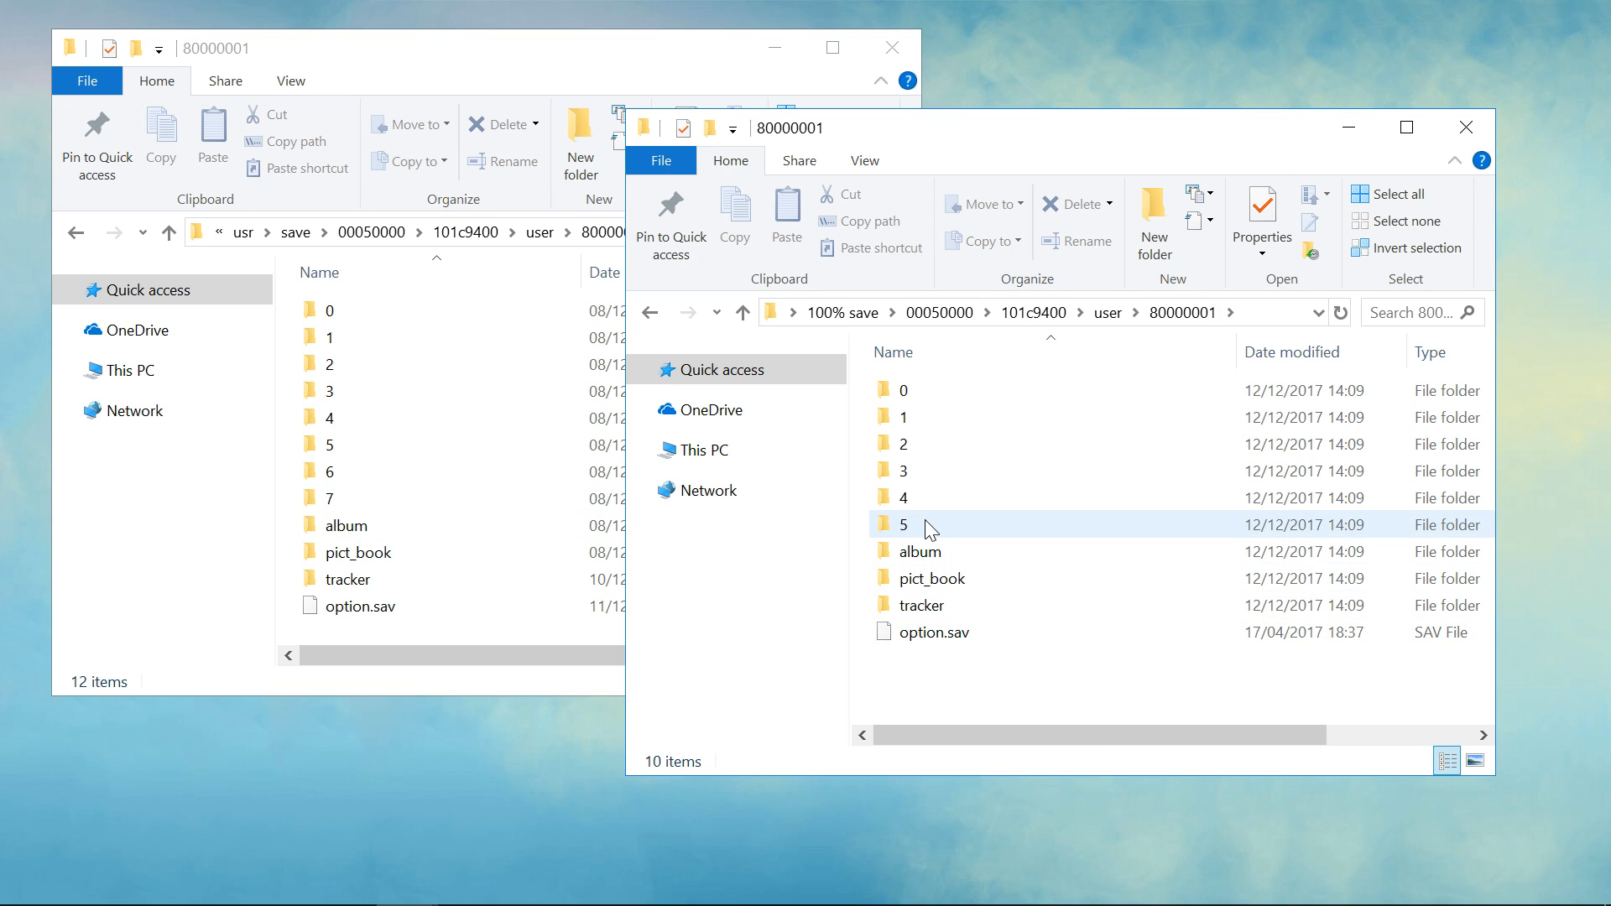
pyautogui.click(1054, 687)
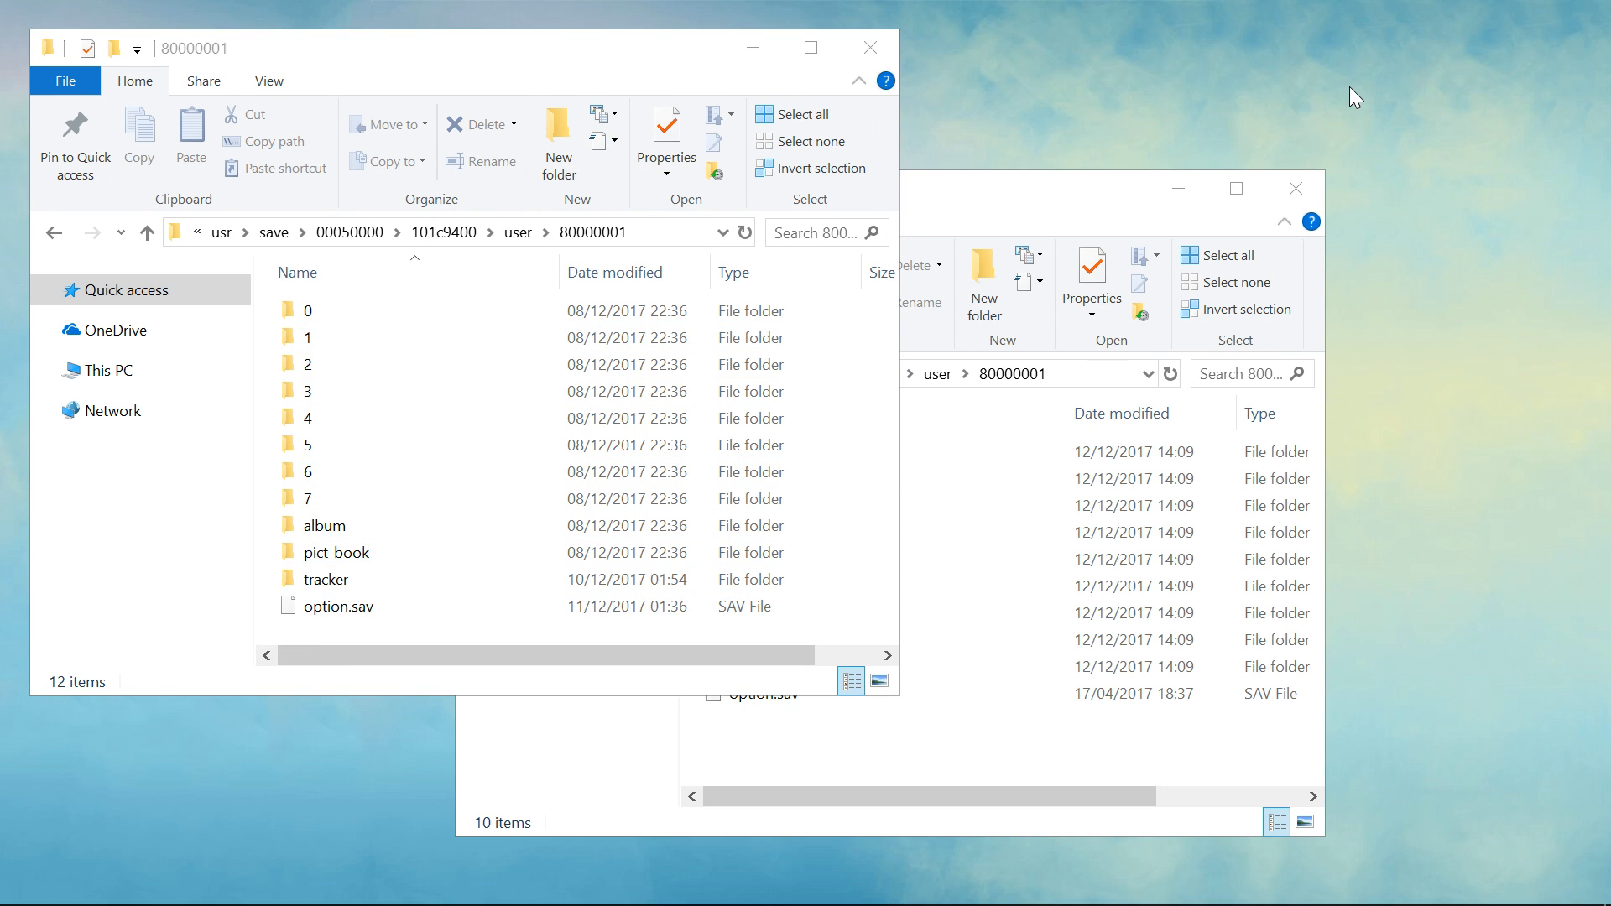
# Step: Add a new folder to the empty desktop from its right-click New menu
pyautogui.rightClick(1388, 327)
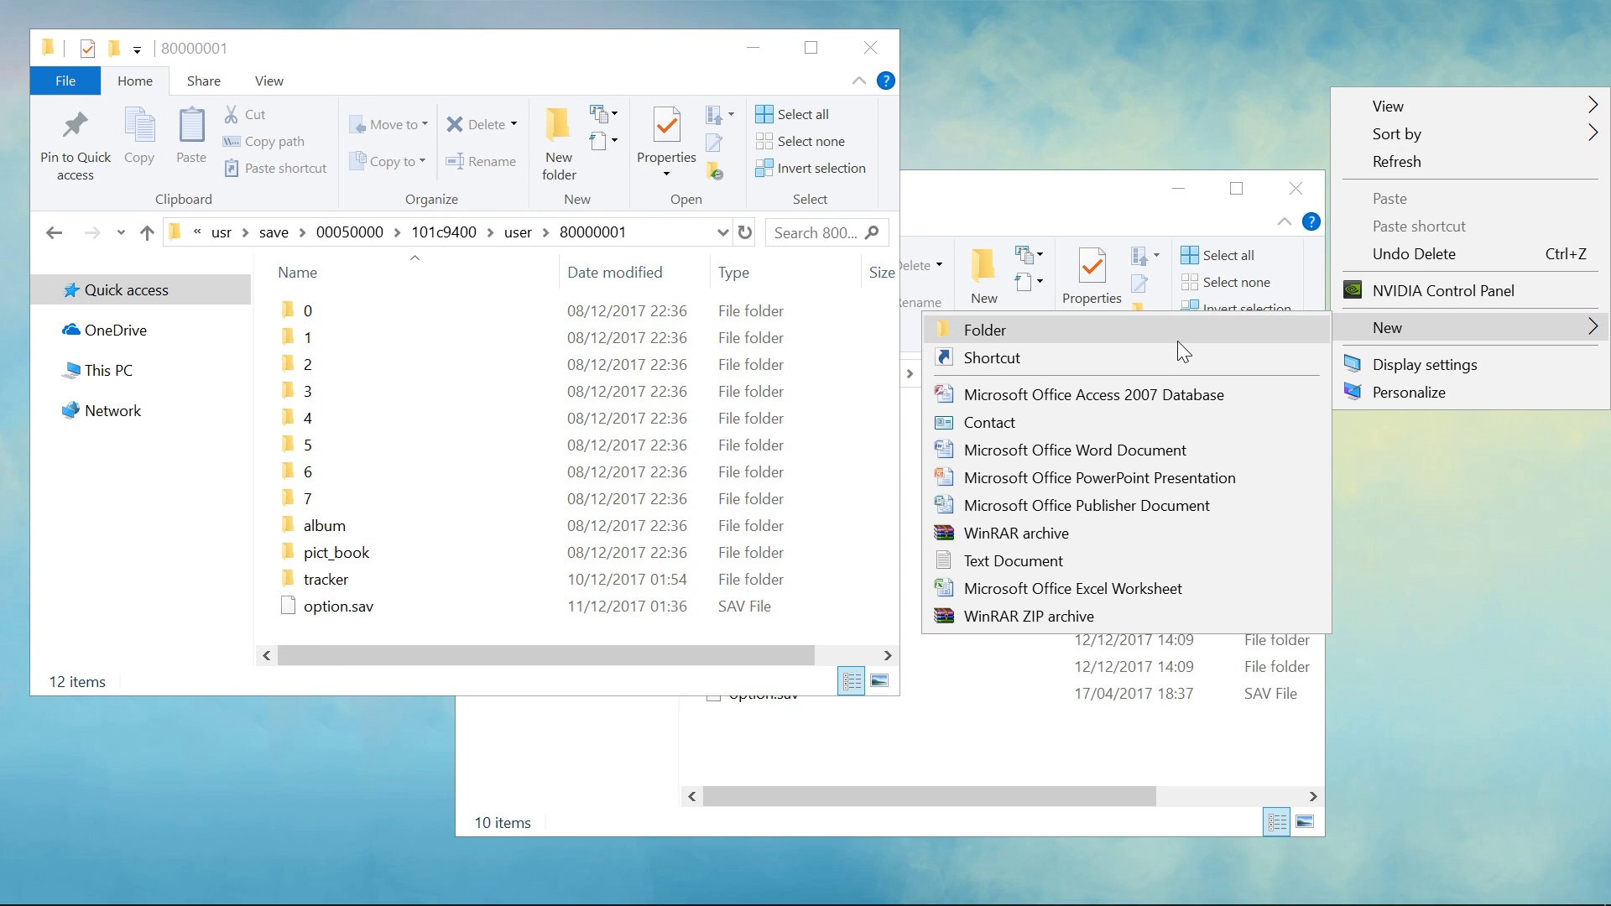
pyautogui.click(984, 329)
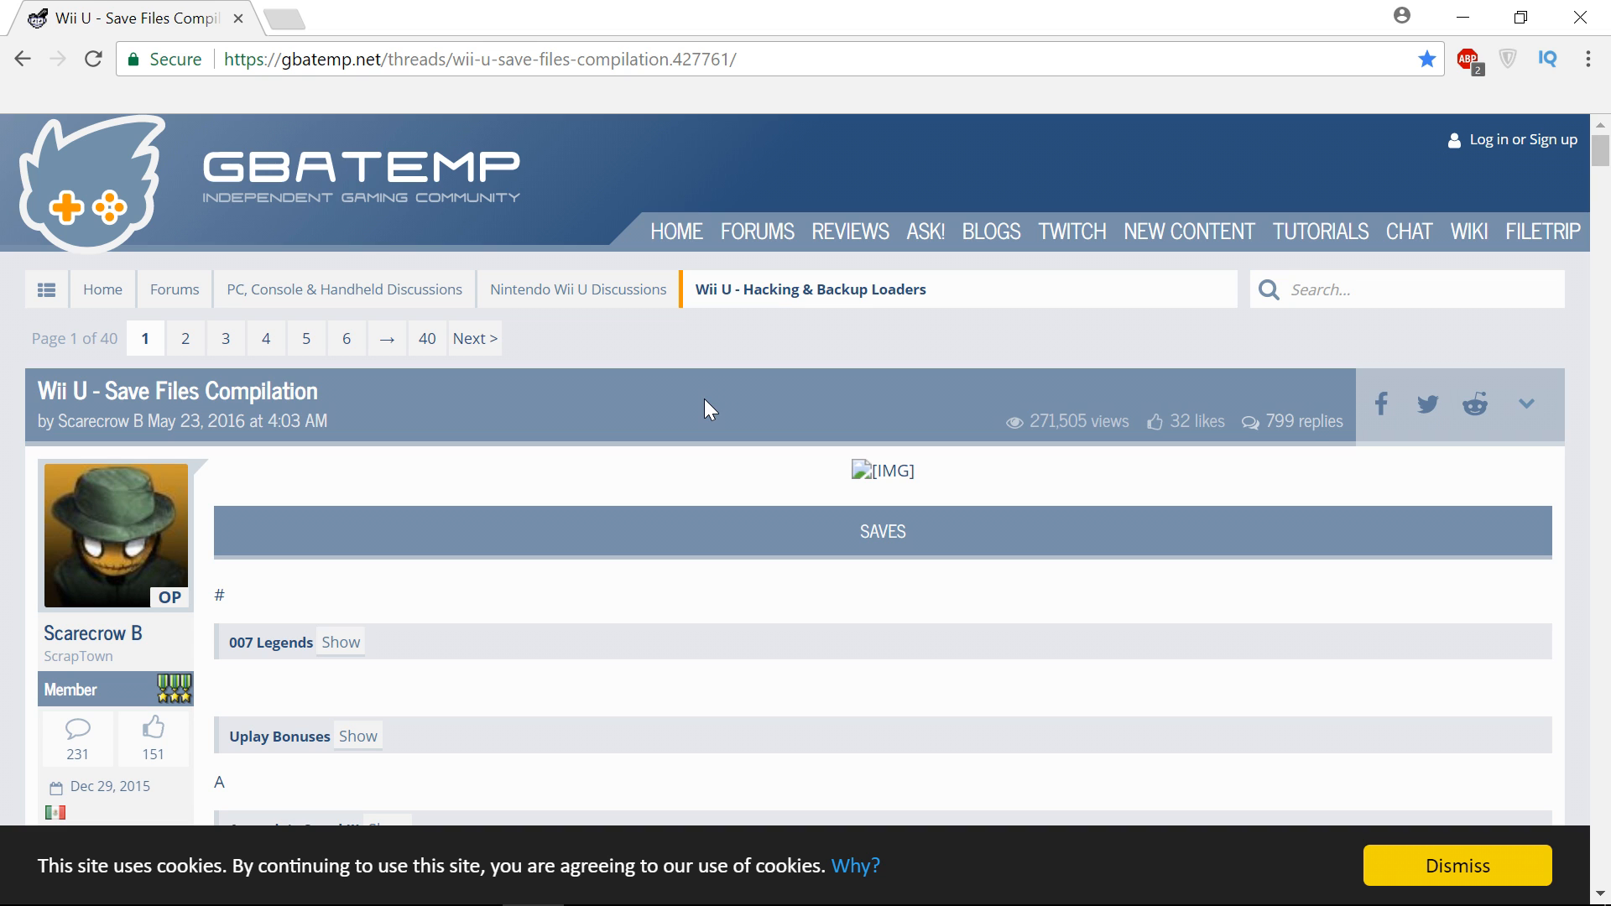
# Step: Expand the Breath of the Wild entry in the Wii U Save Files Compilation and browse its saves
pyautogui.scroll(-3)
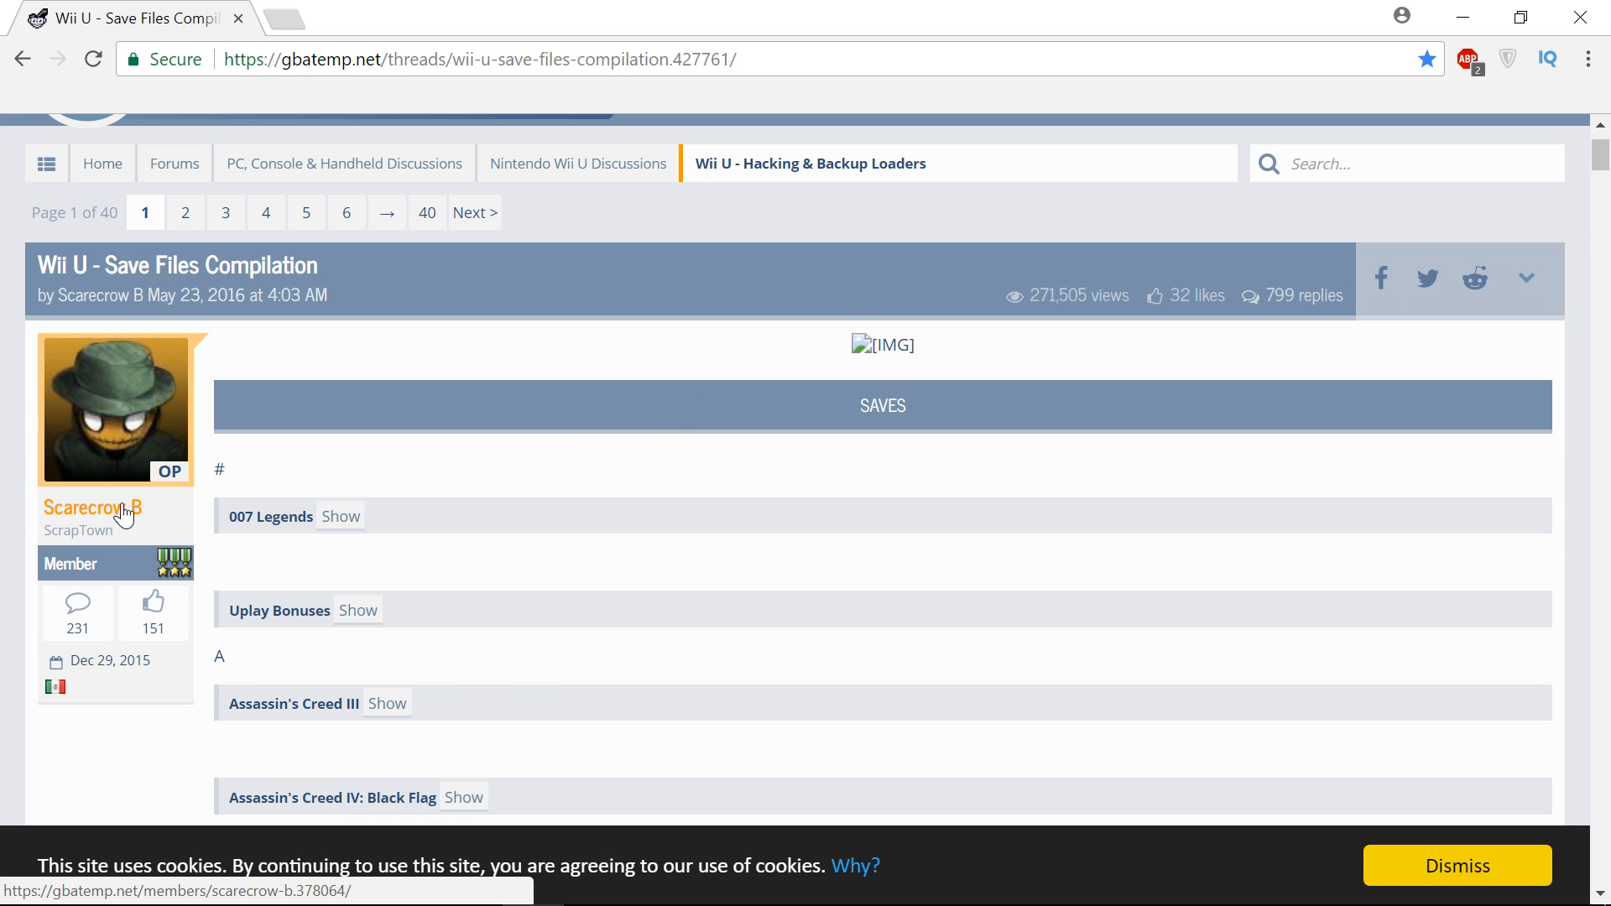
pyautogui.scroll(-3)
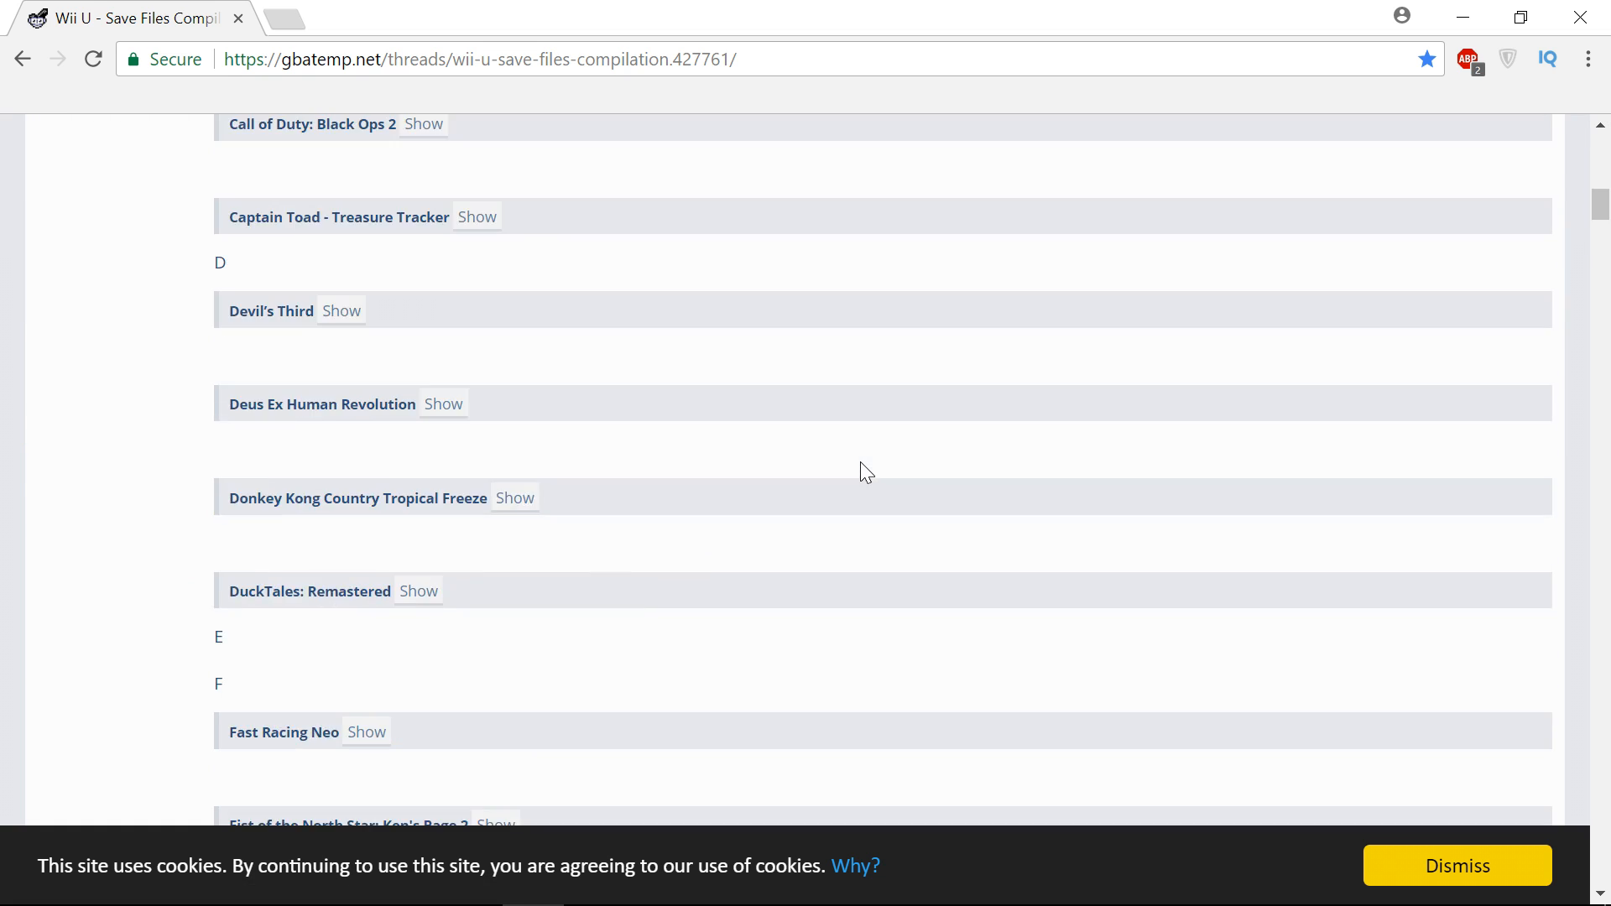
pyautogui.scroll(-3)
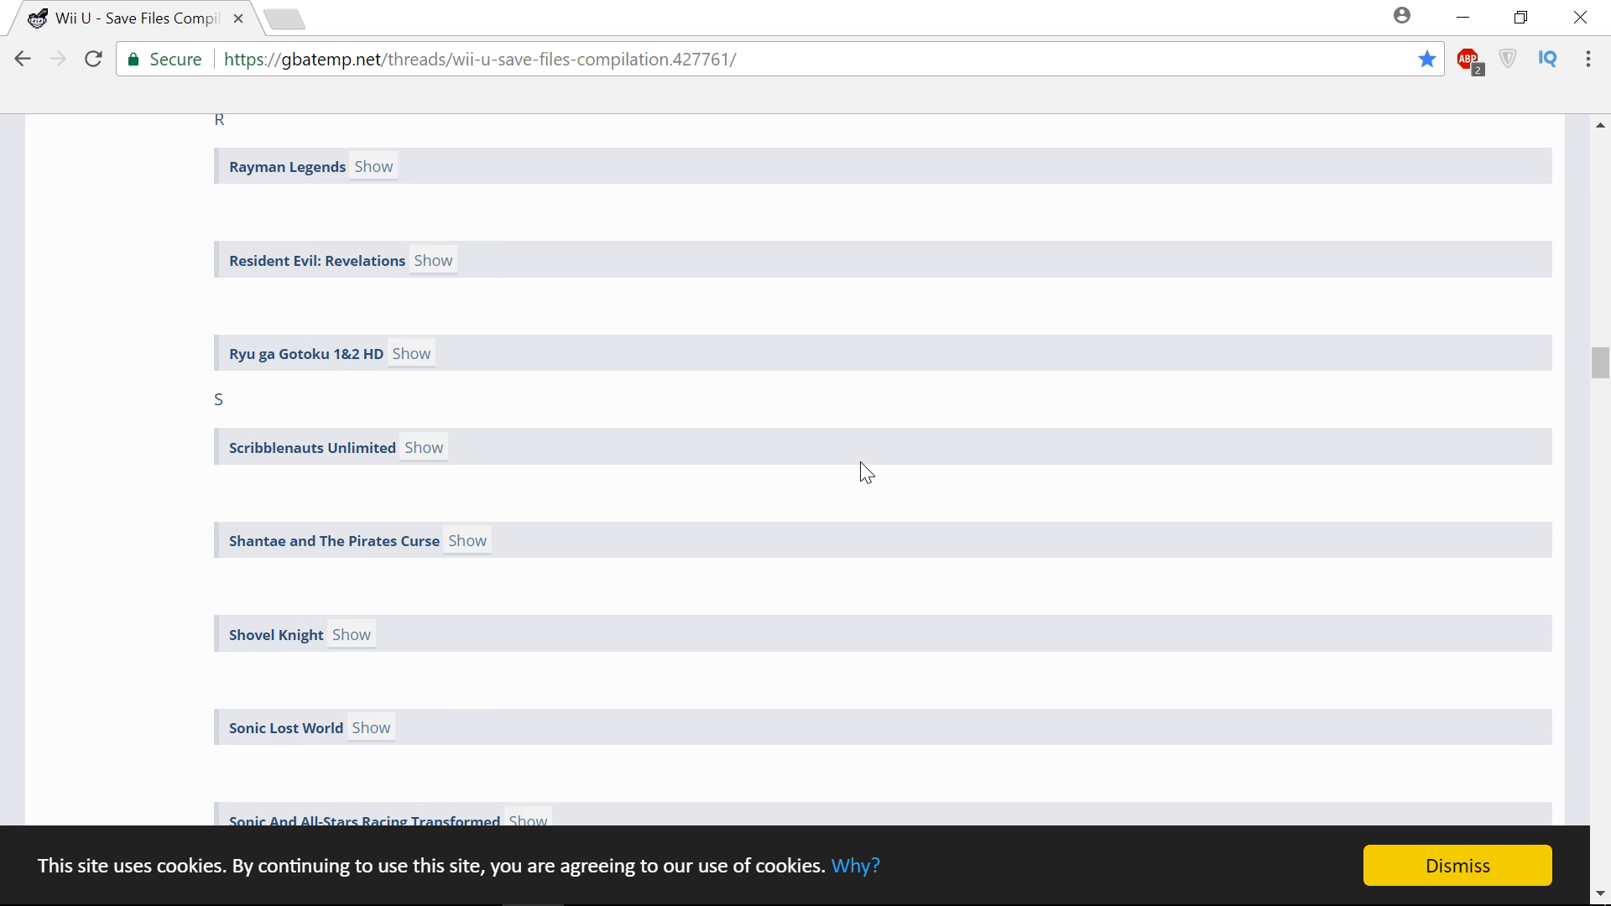
pyautogui.scroll(-3)
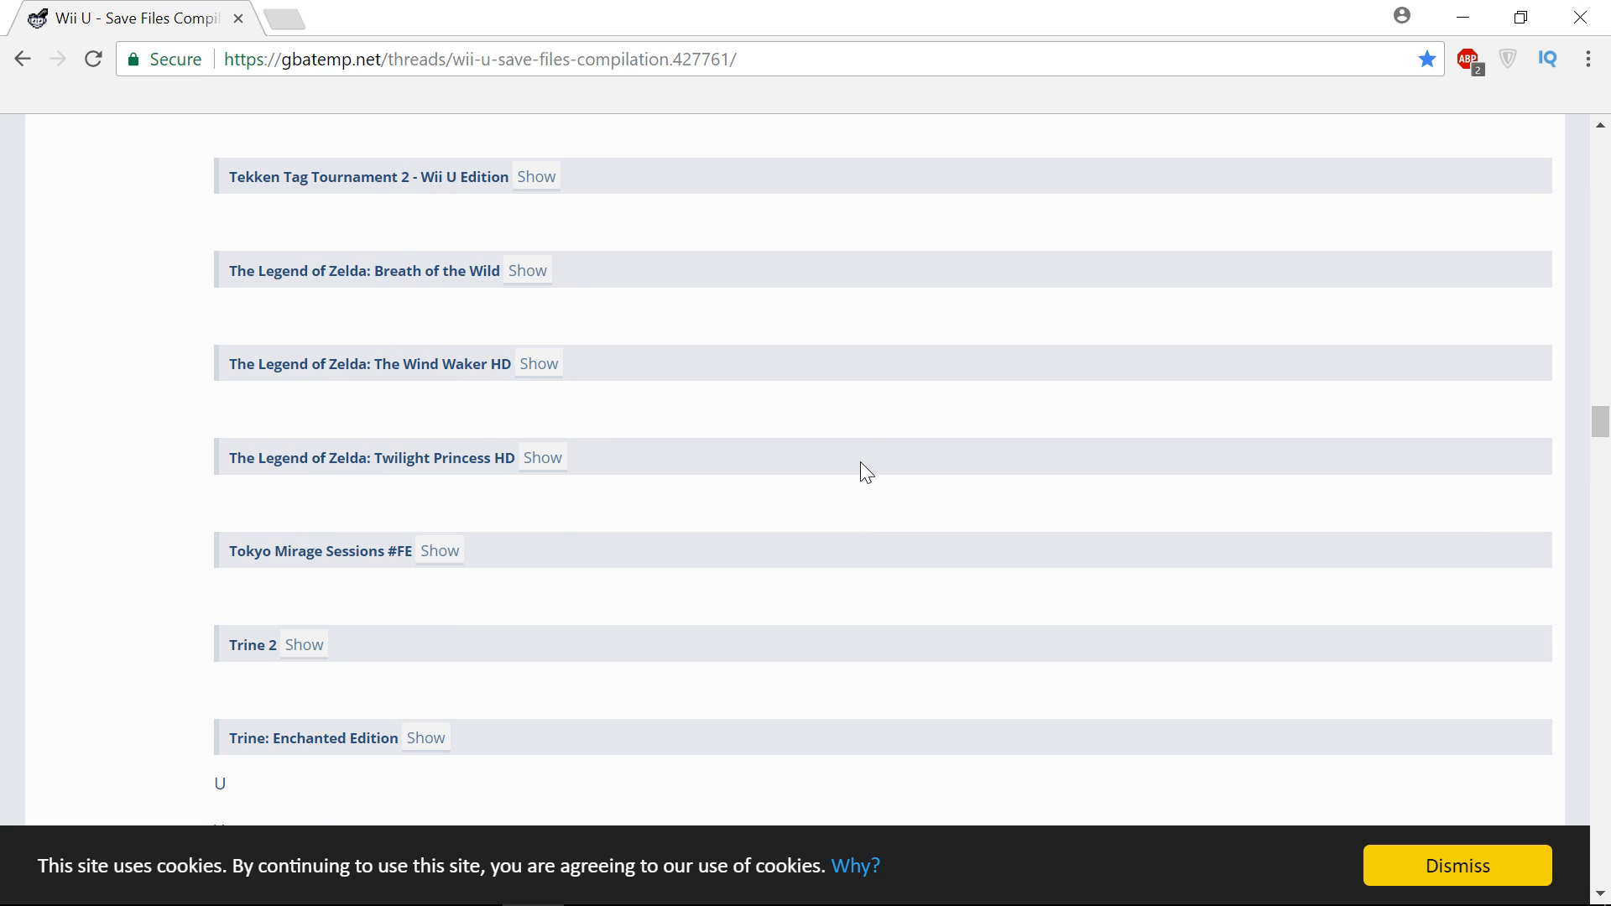
pyautogui.scroll(3)
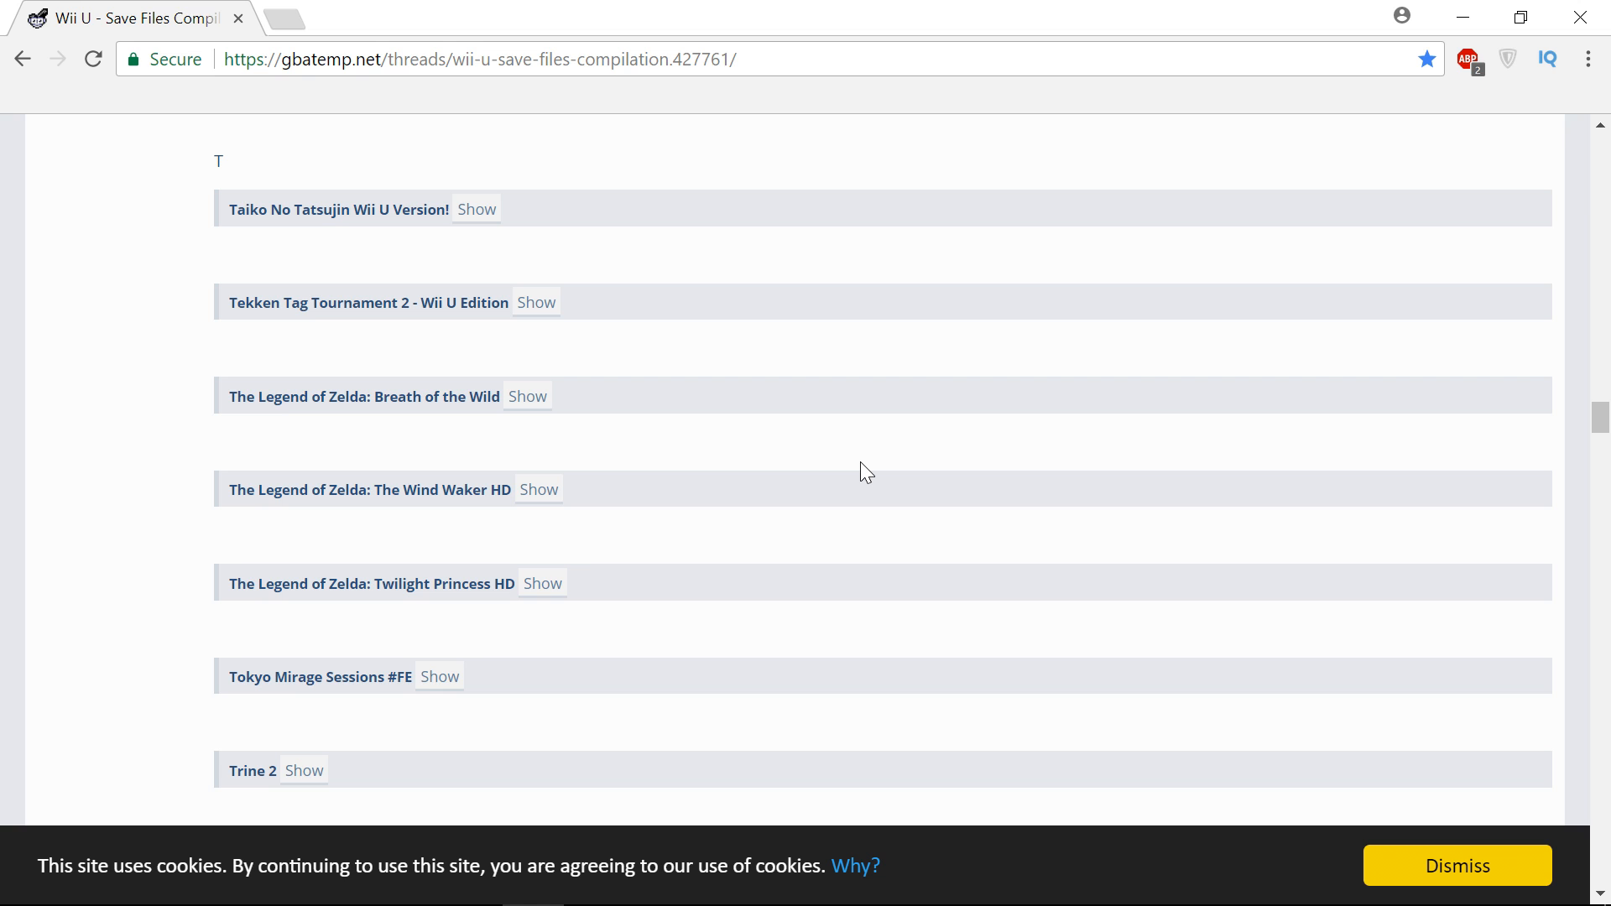
pyautogui.click(527, 395)
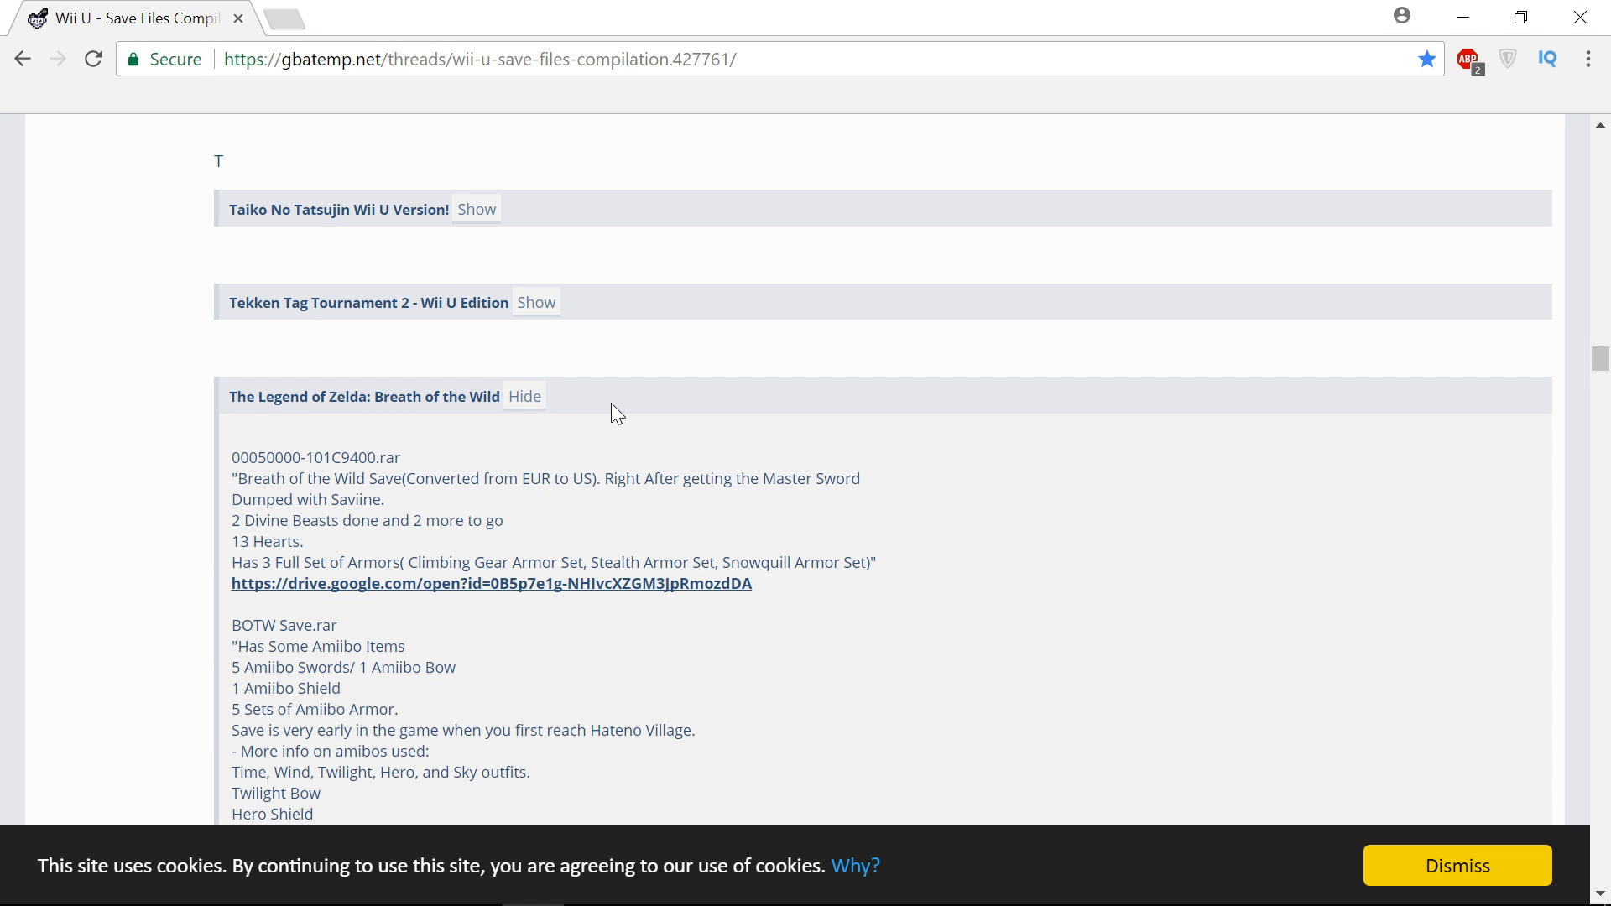
pyautogui.scroll(-3)
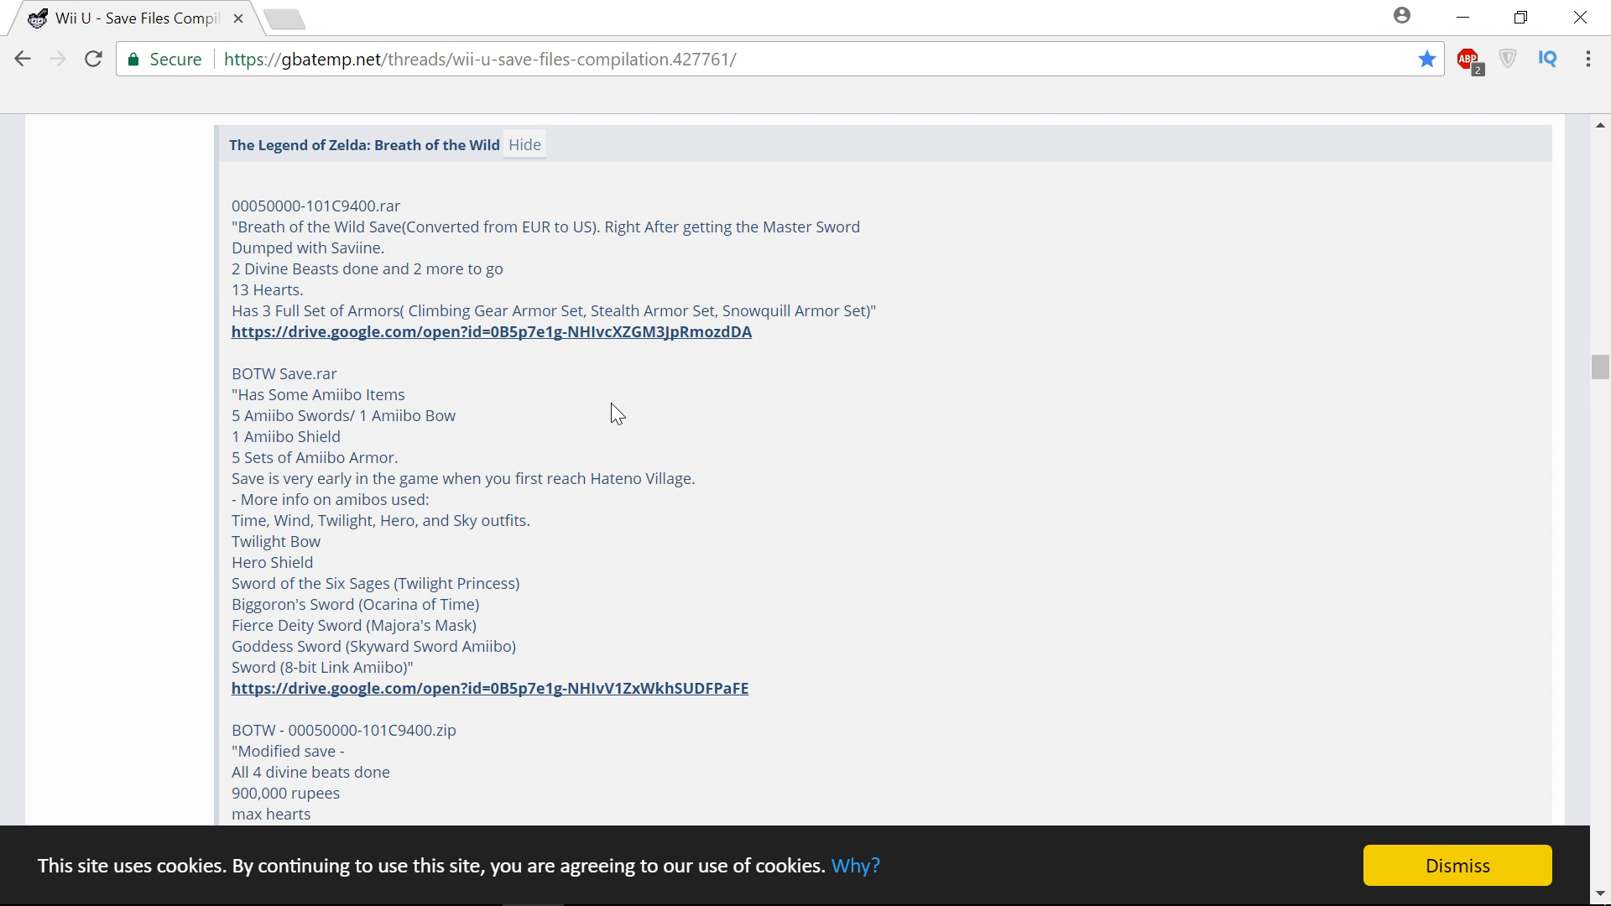
pyautogui.scroll(-3)
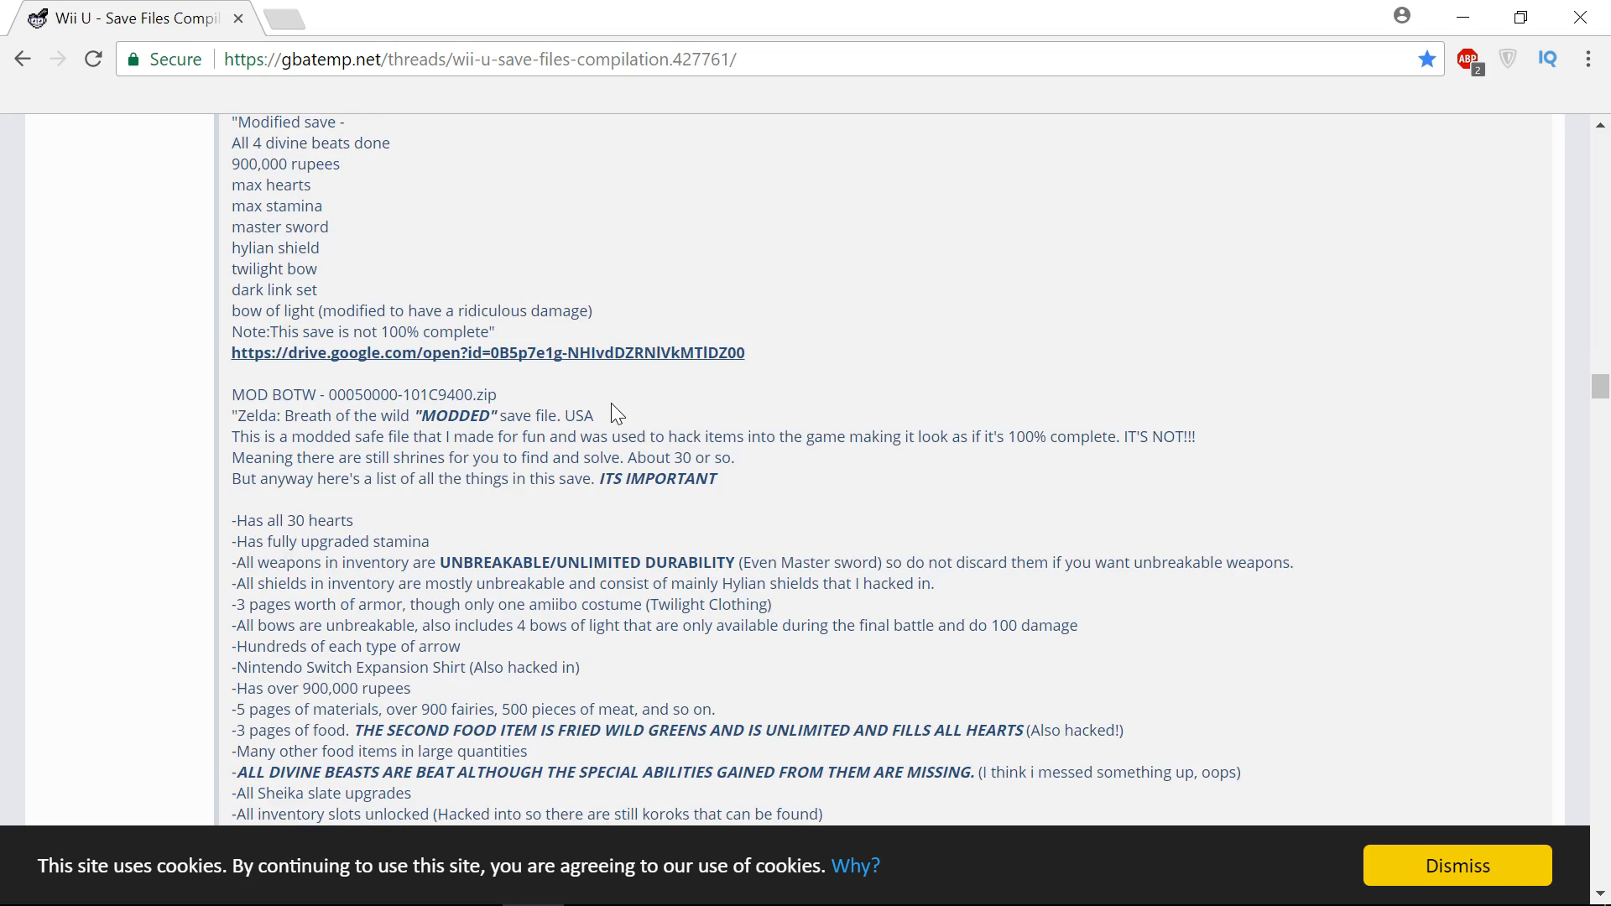
pyautogui.scroll(-3)
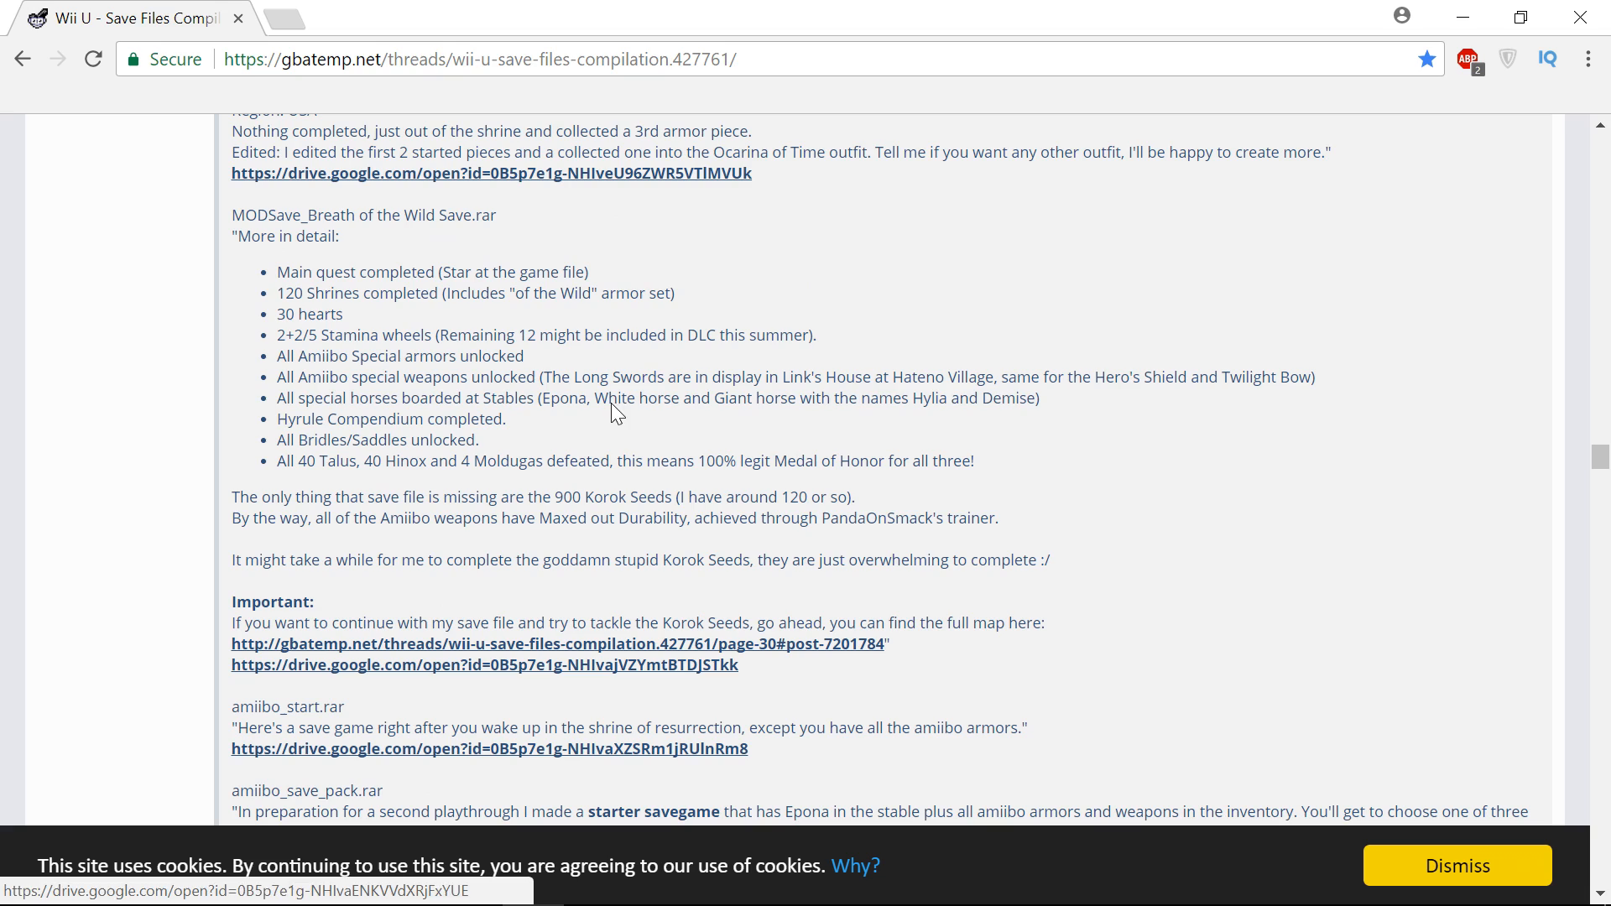
pyautogui.scroll(-3)
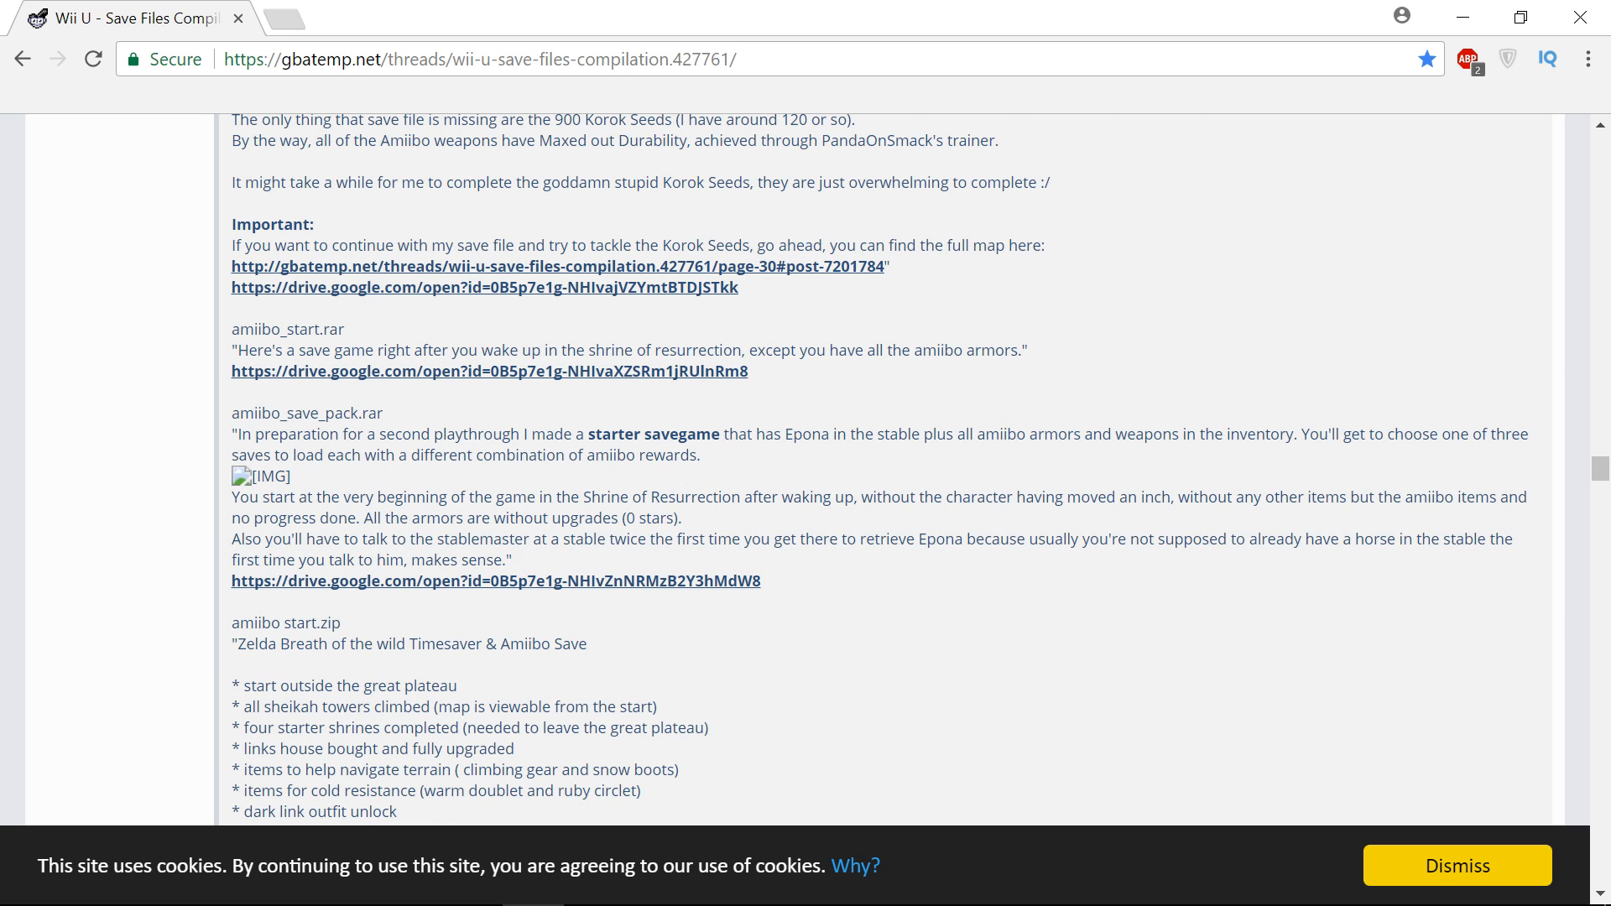